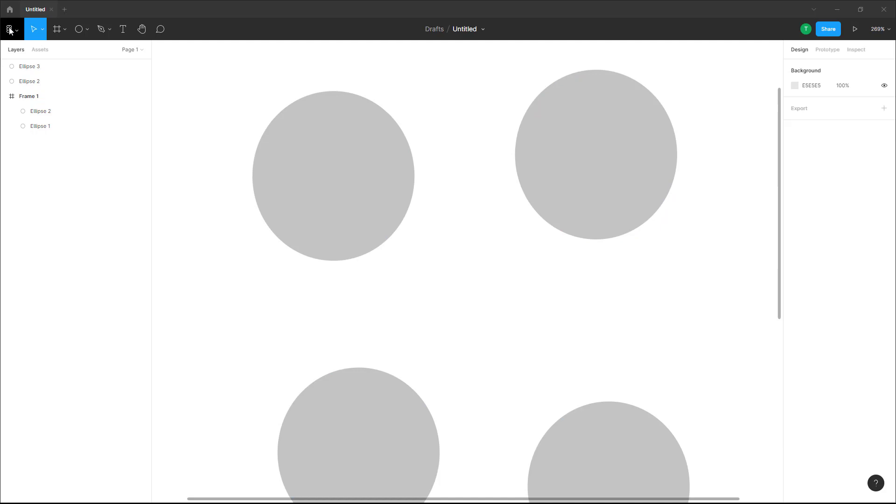
# Open Figma's main menu to look over the Preferences snapping options.
pyautogui.click(9, 29)
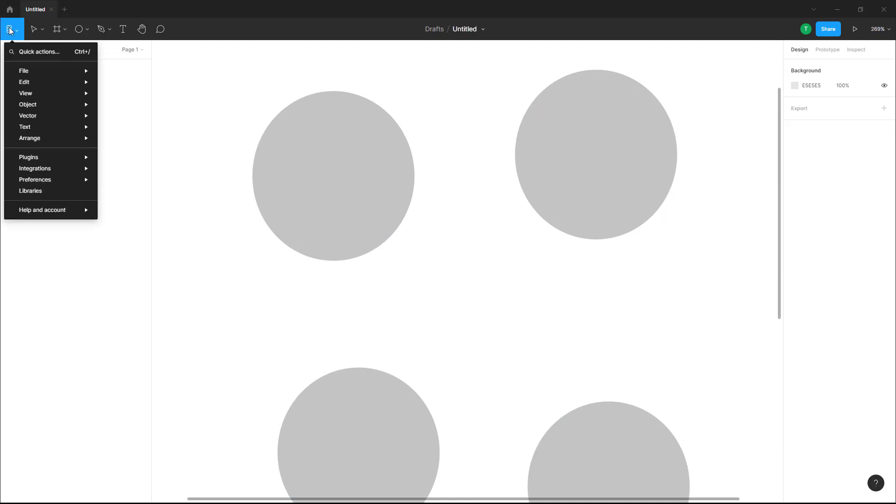
pyautogui.moveTo(29, 158)
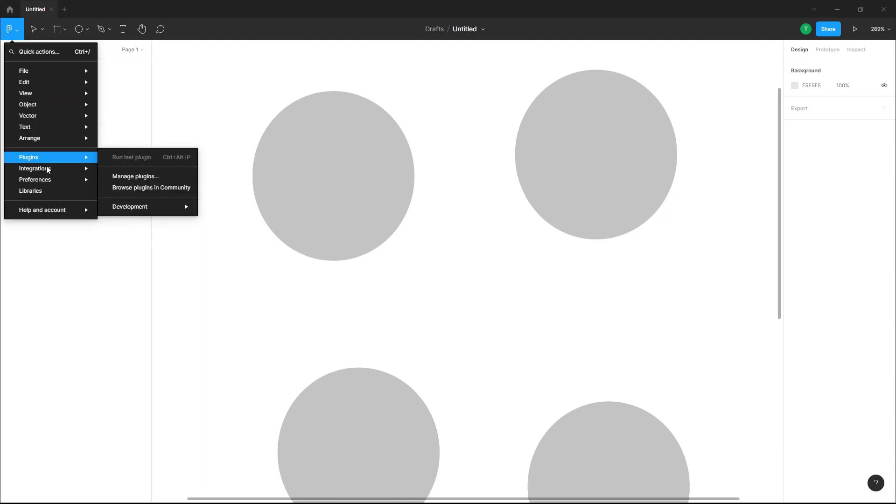
pyautogui.moveTo(36, 179)
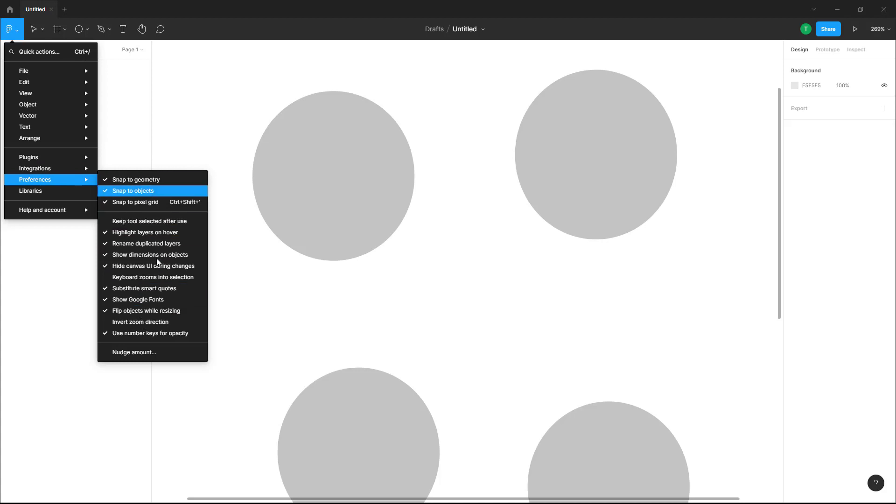
pyautogui.moveTo(136, 201)
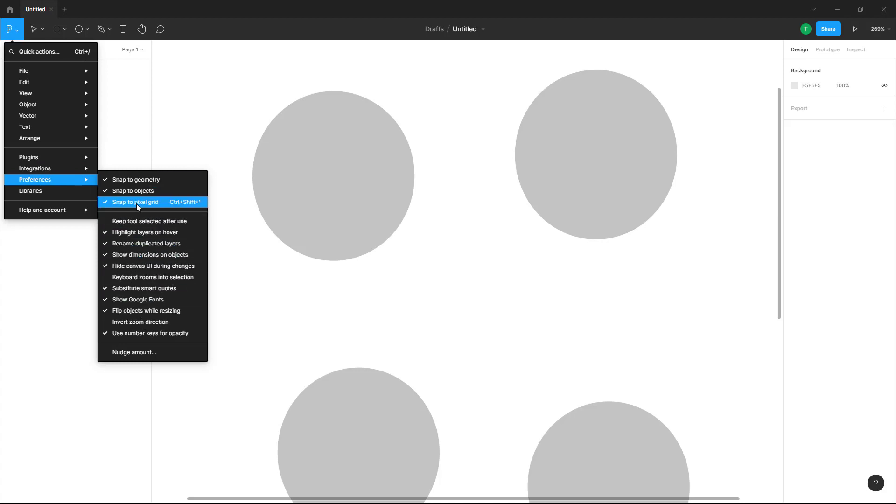
pyautogui.moveTo(290, 226)
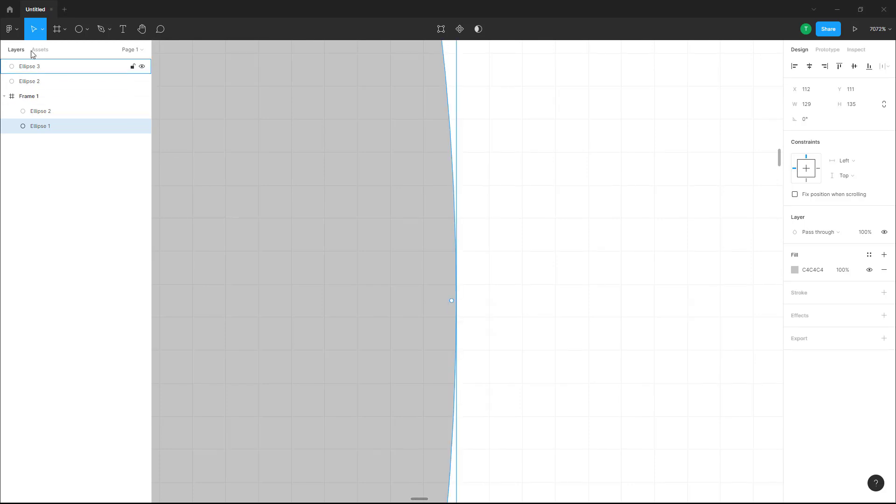
# Uncheck Snap to pixel grid in Preferences, then bring the main menu back up.
pyautogui.click(10, 28)
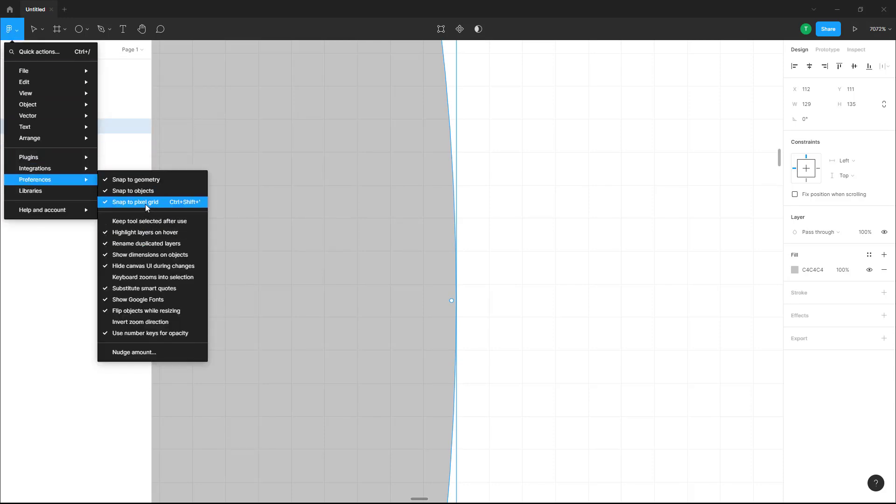
pyautogui.click(135, 202)
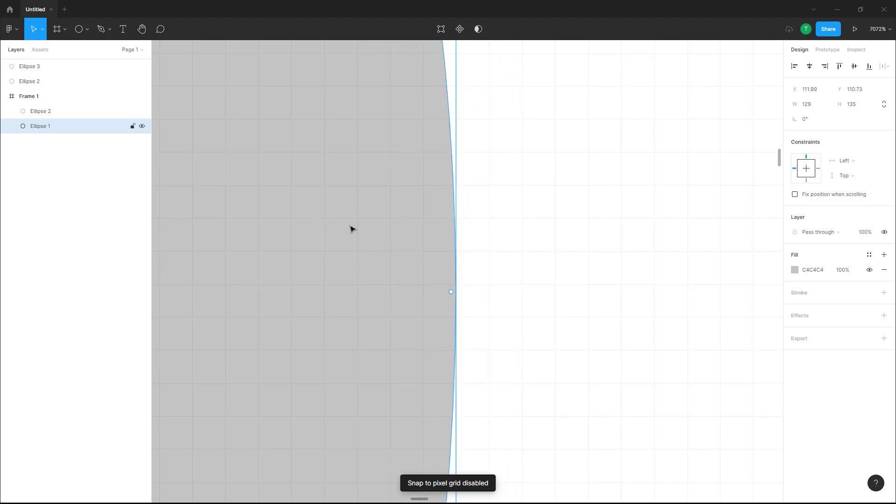
pyautogui.click(9, 28)
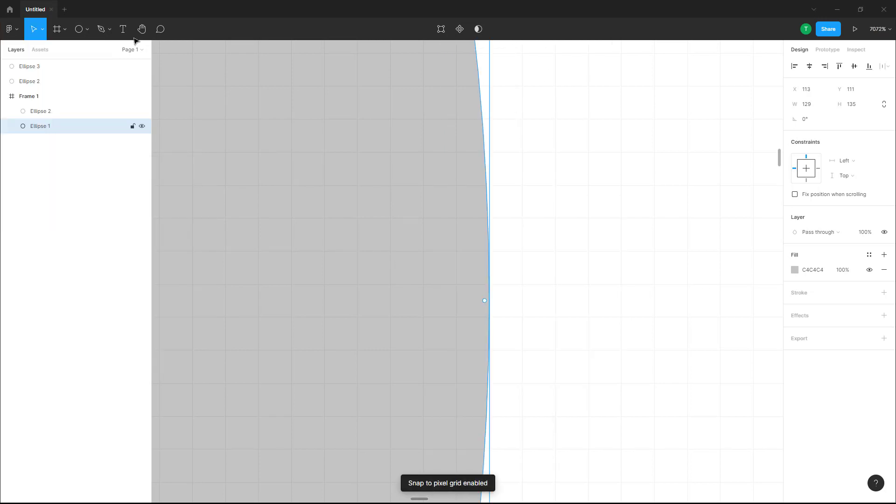
# Turn Snap to objects off in Preferences, then switch it back on.
pyautogui.click(9, 29)
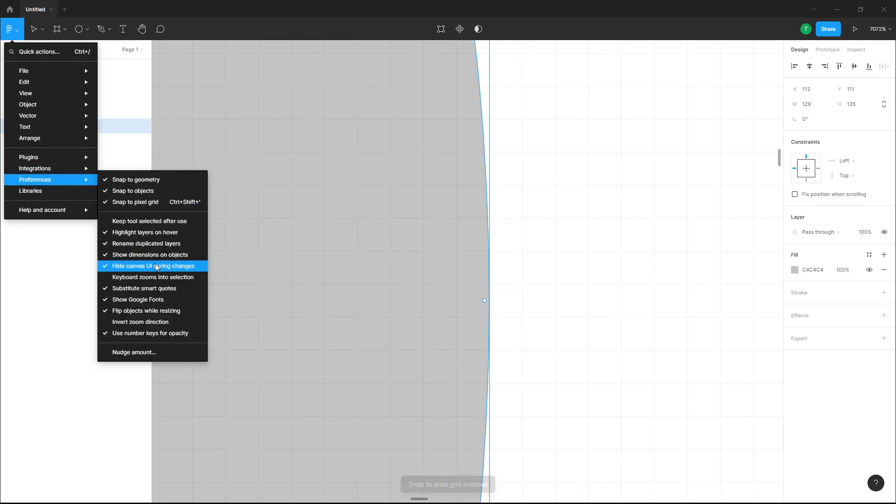
pyautogui.moveTo(132, 190)
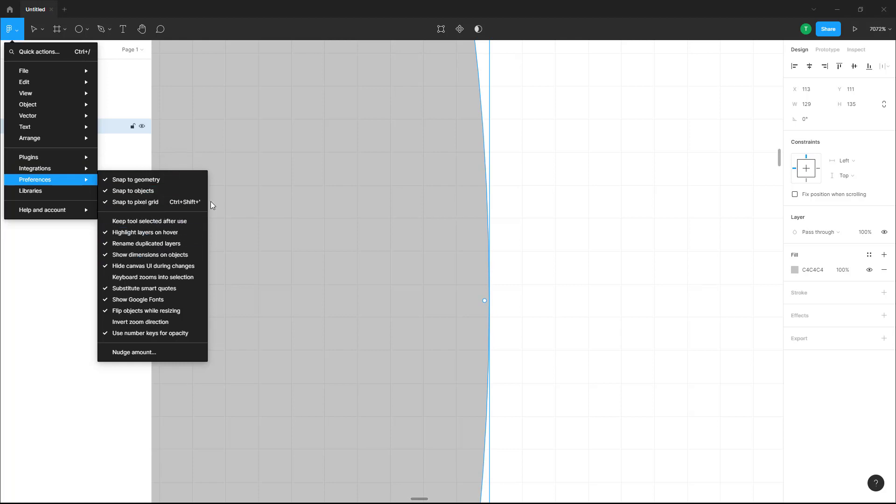
pyautogui.click(134, 191)
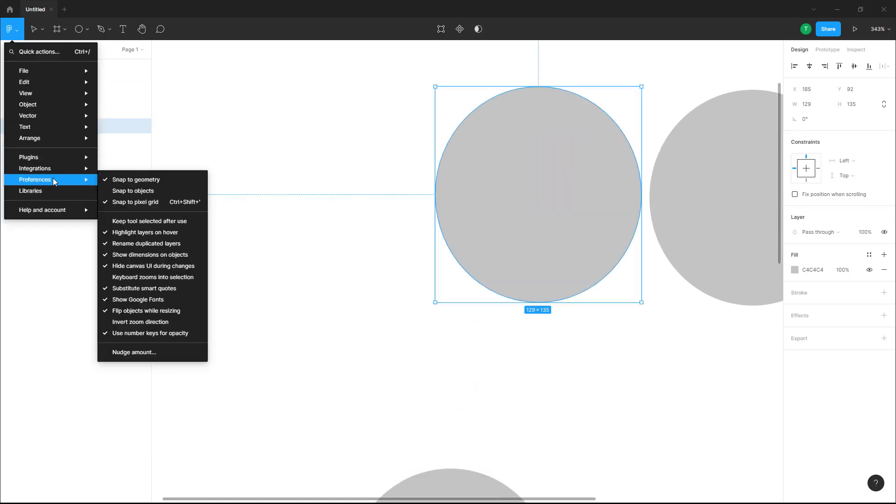
pyautogui.moveTo(134, 191)
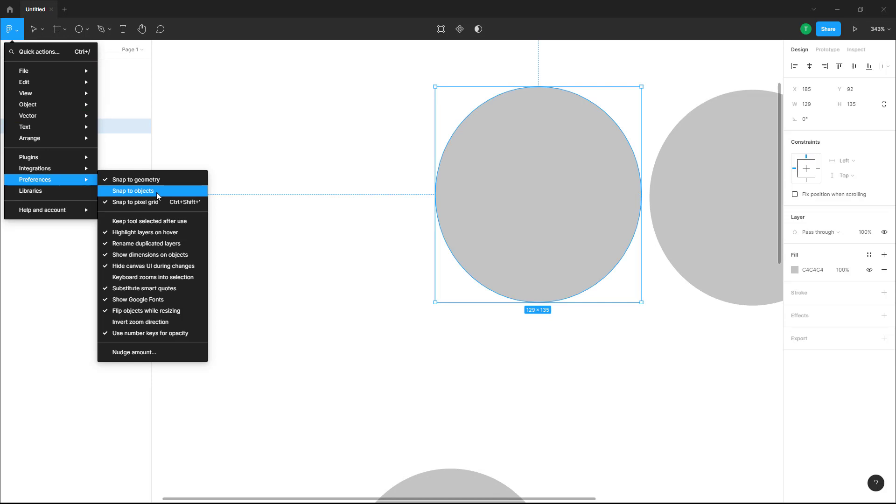
pyautogui.click(133, 190)
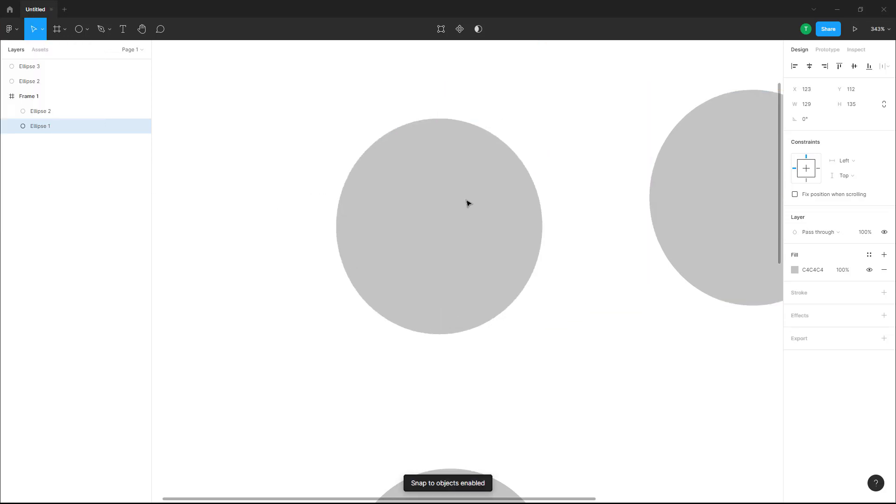
# Pick Ellipse 1 to reposition it, then reopen the Preferences list.
pyautogui.click(9, 28)
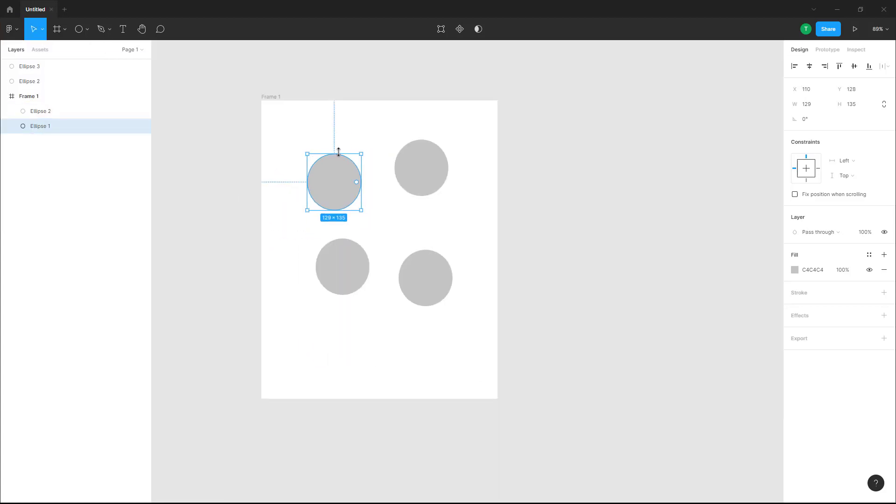
pyautogui.click(9, 28)
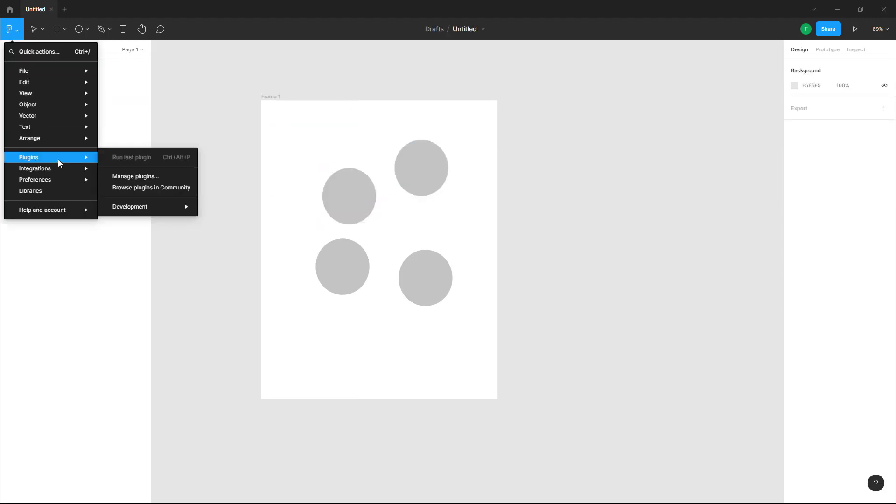
pyautogui.moveTo(34, 179)
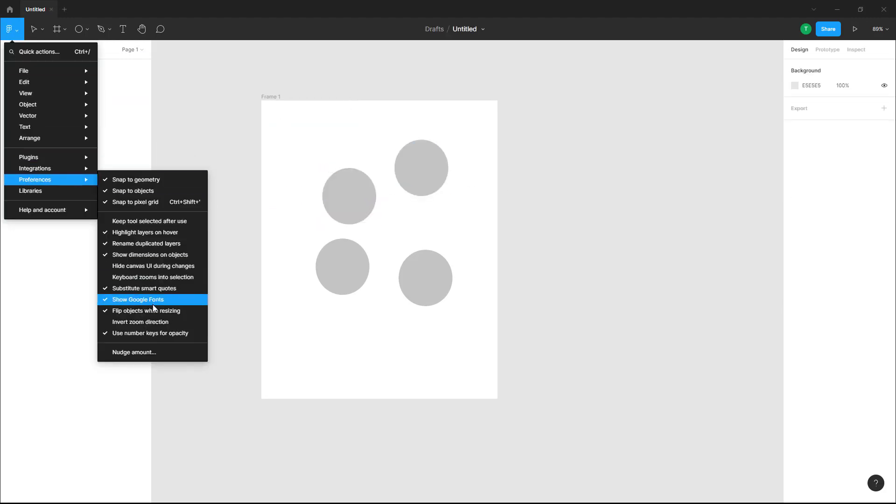
pyautogui.moveTo(151, 333)
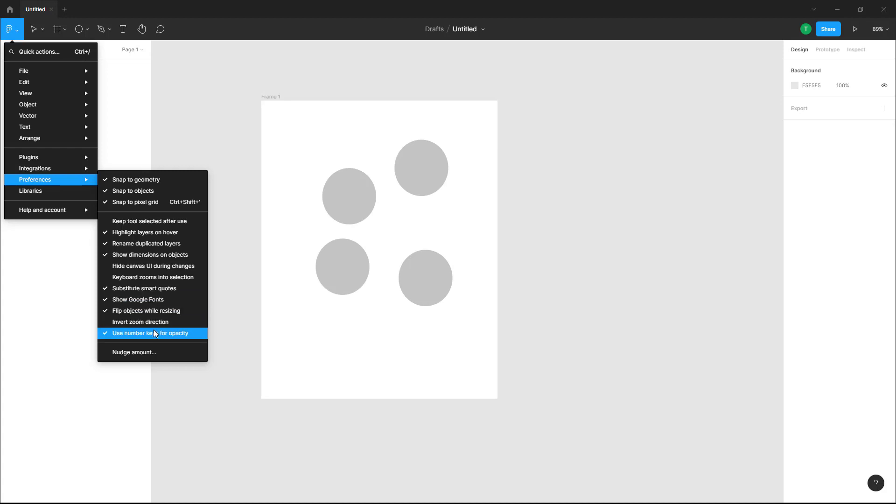
pyautogui.moveTo(147, 347)
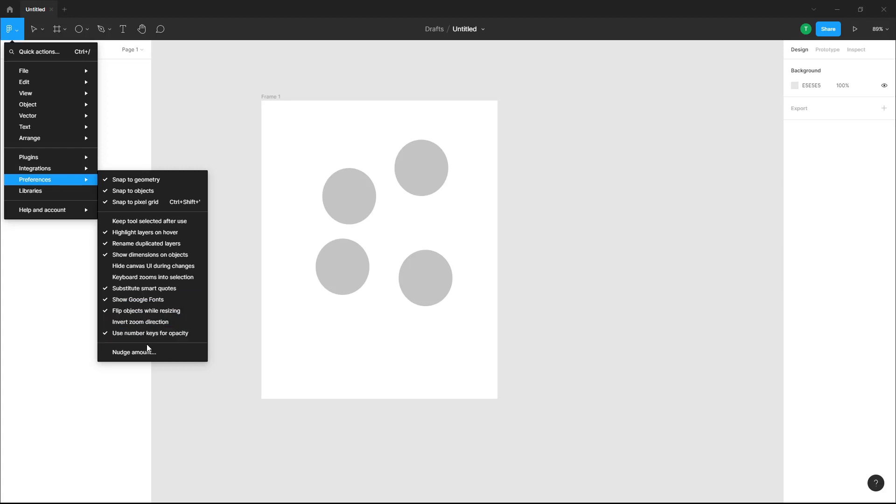
pyautogui.moveTo(150, 333)
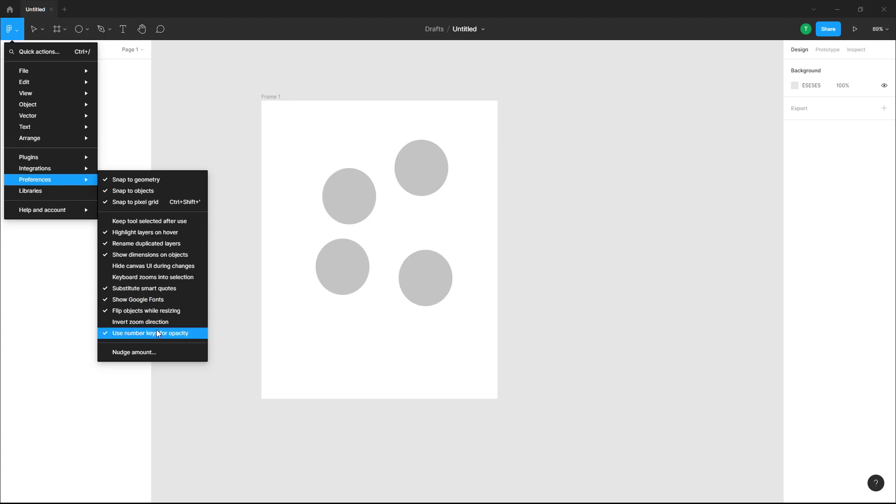
# Review the Nudge amount settings, small nudge 1 and big nudge 10, without changing them.
pyautogui.click(134, 351)
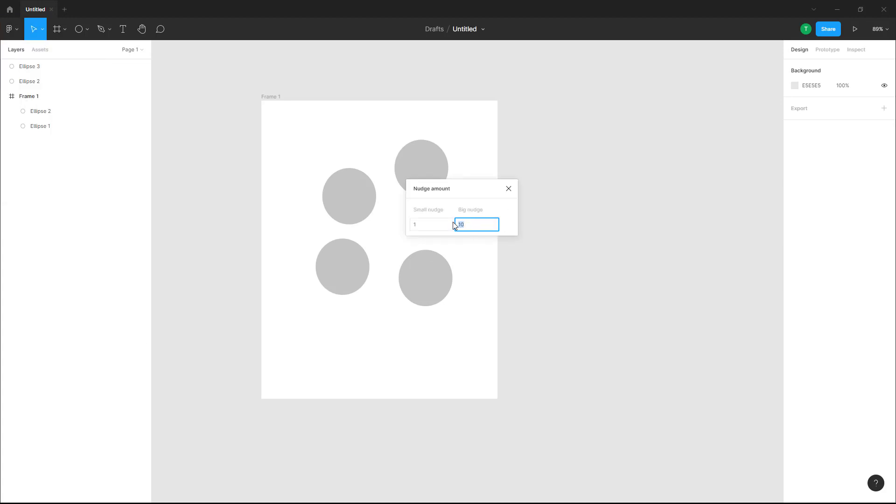
pyautogui.click(477, 224)
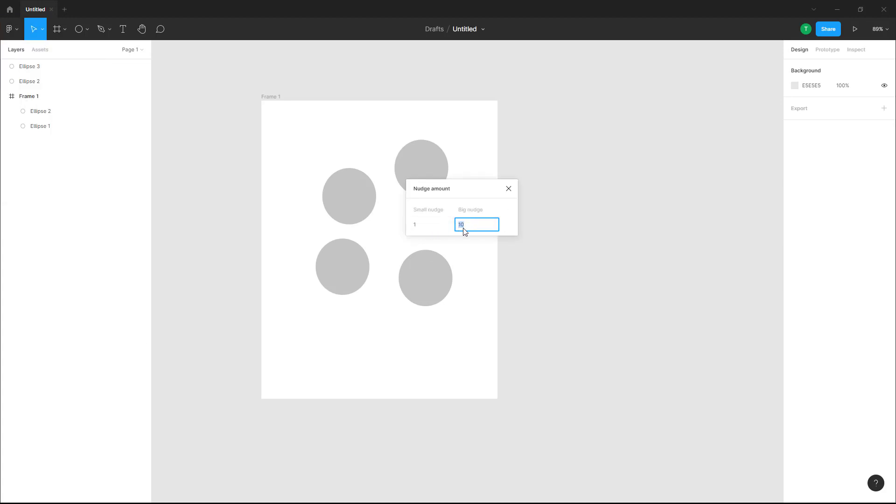
pyautogui.click(349, 196)
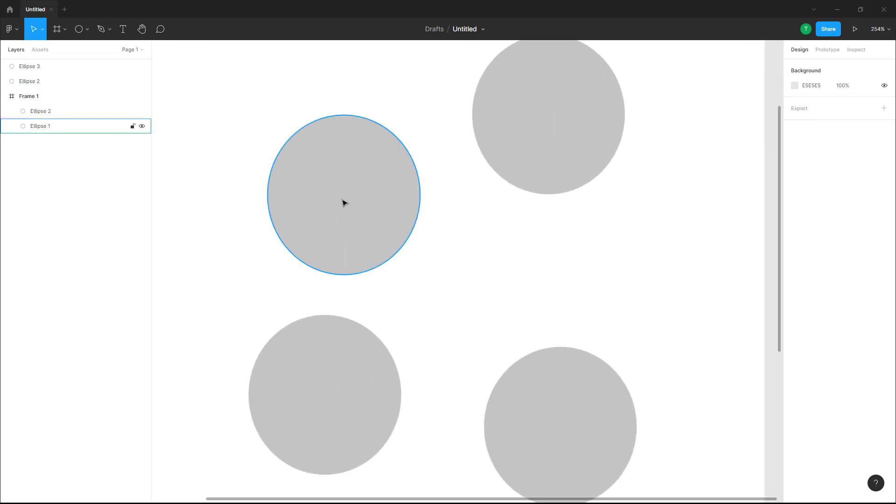
pyautogui.click(8, 29)
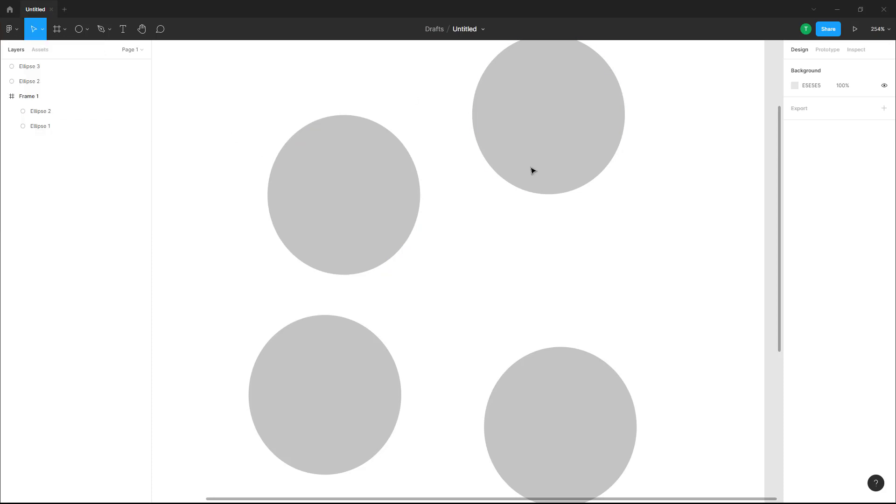
pyautogui.moveTo(509, 246)
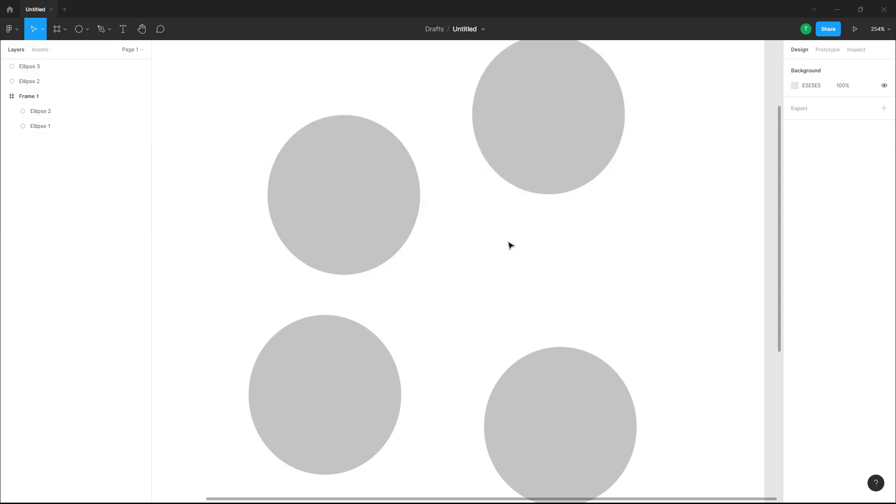